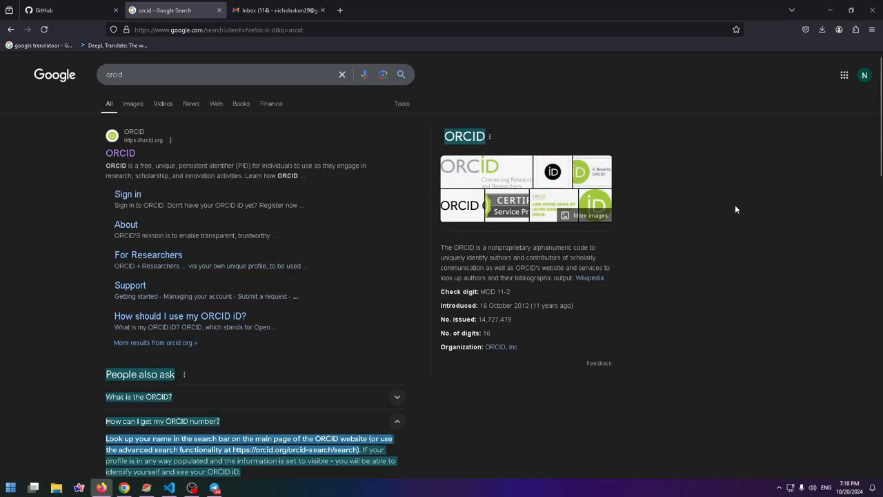
mouse_move(746, 281)
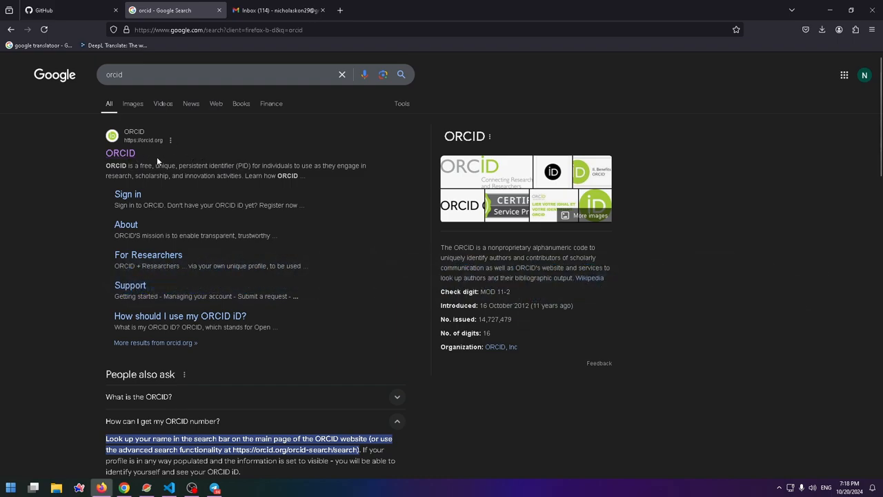
Open orcid.org from the search results and go to 'Sign in / Register'
scroll(down, 3)
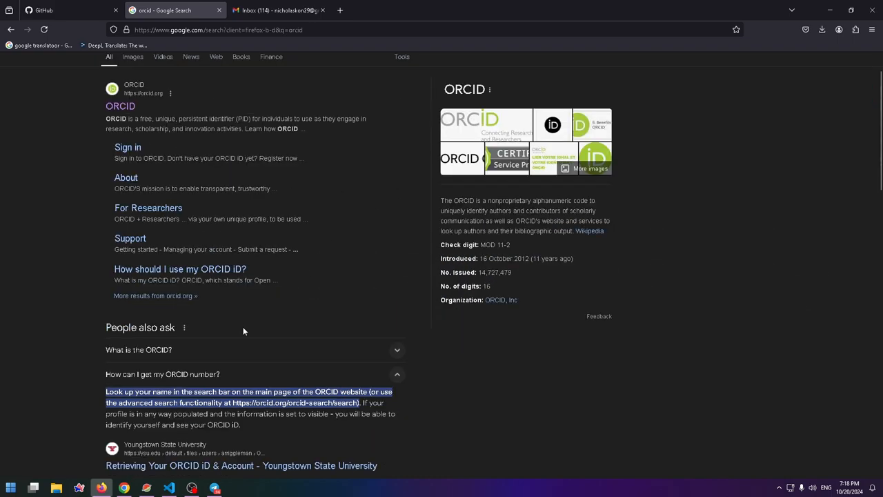
scroll(down, 3)
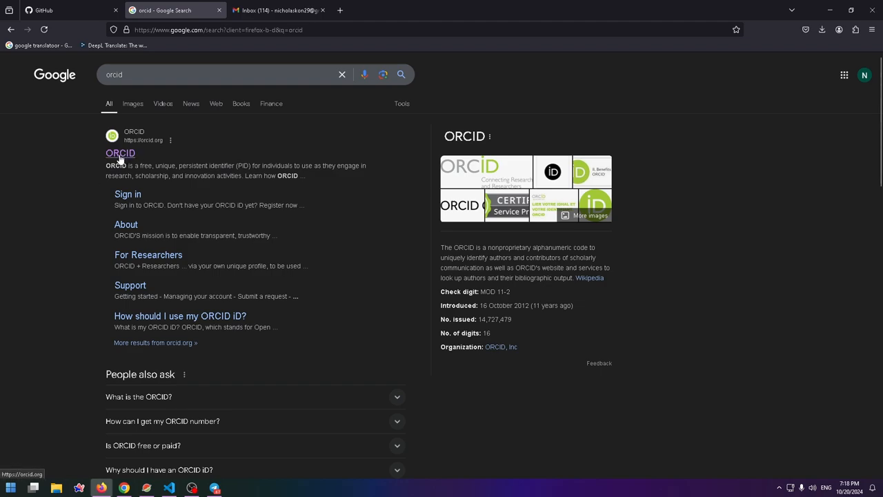
click(120, 152)
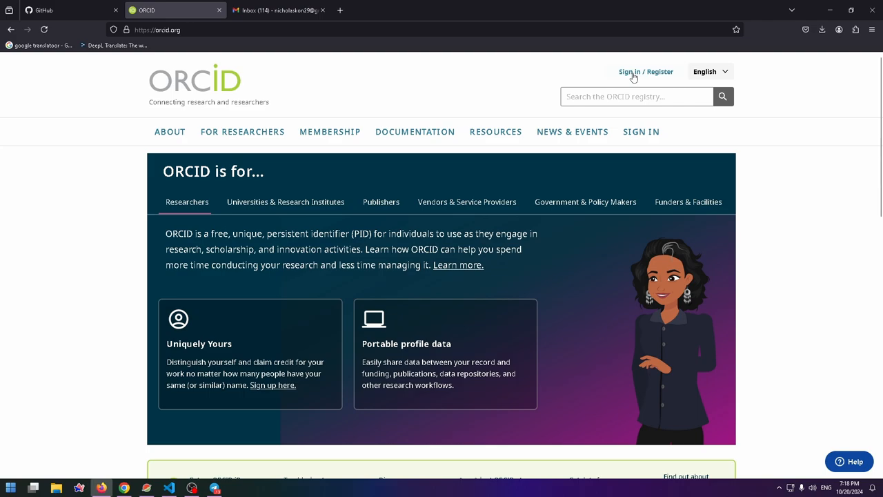
click(629, 71)
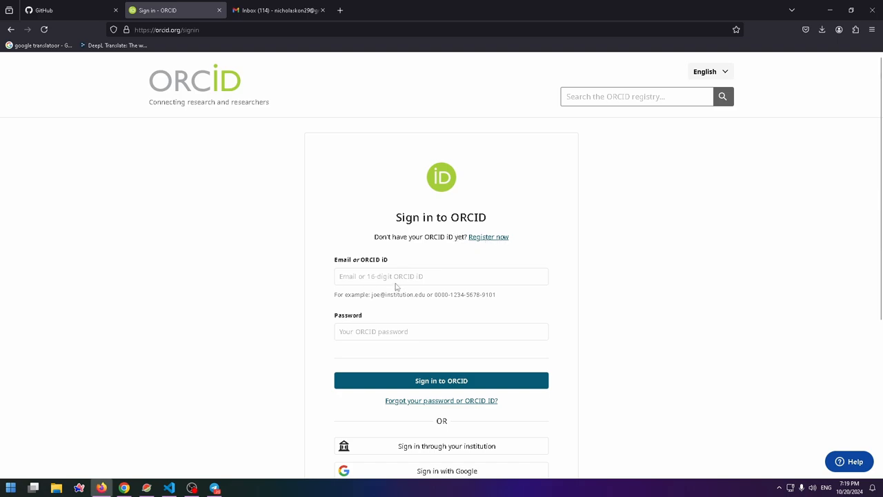
mouse_move(489, 236)
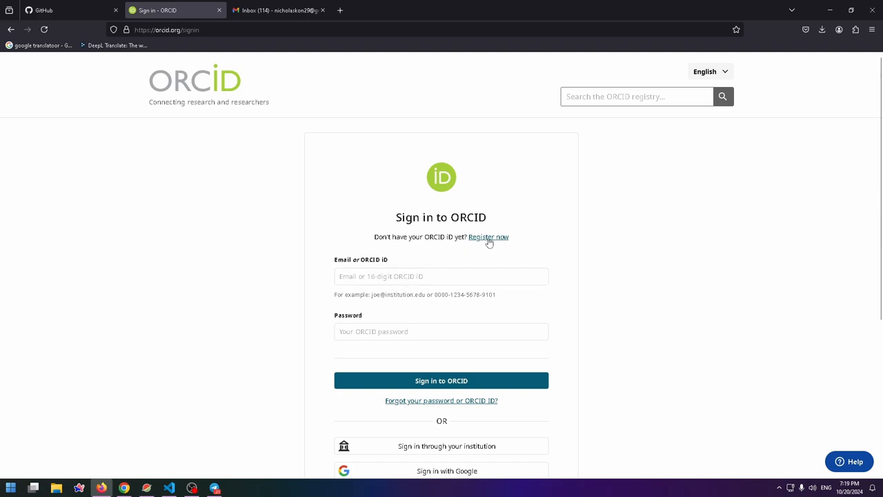
mouse_move(483, 244)
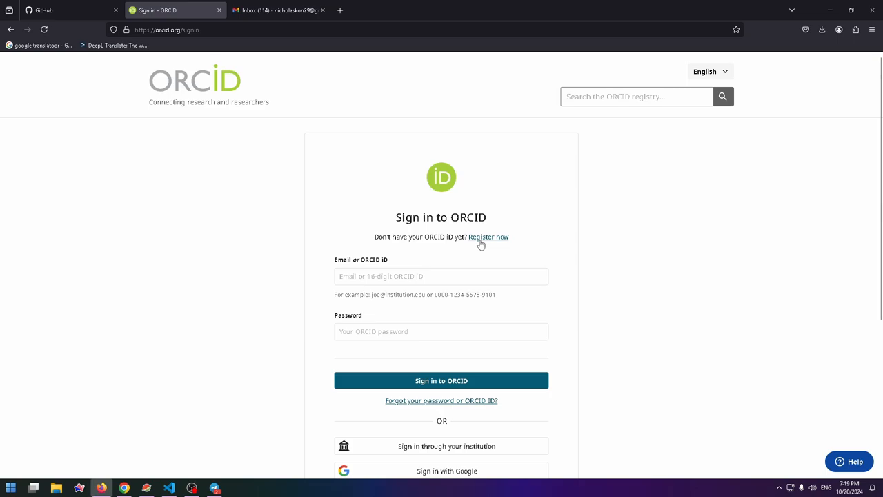
Start 'Register now', enter given name and confirmed email, then reach the password step
click(489, 237)
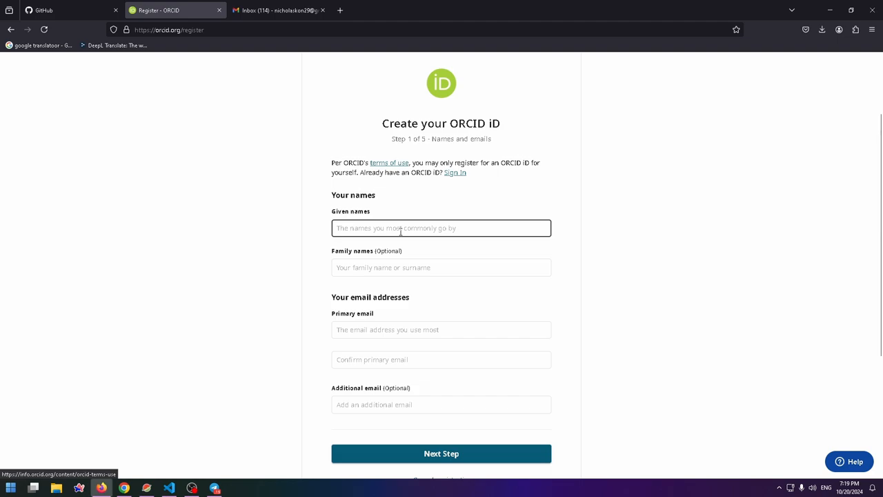
click(312, 238)
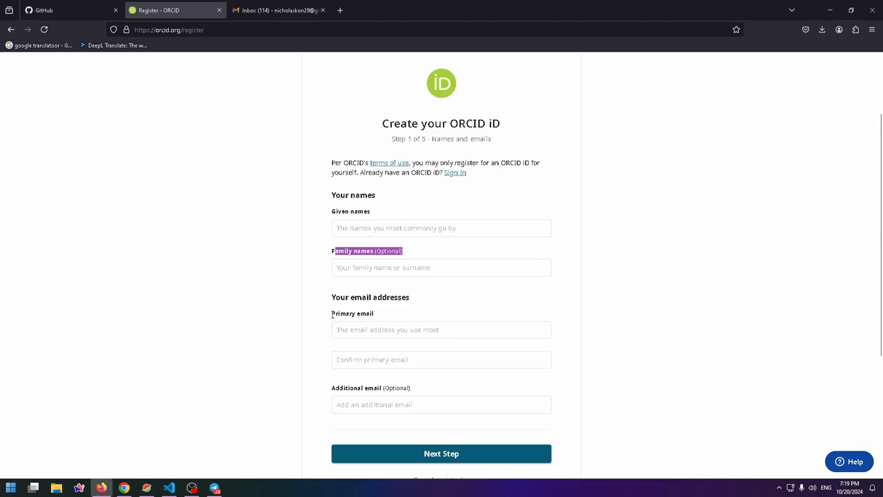
click(441, 359)
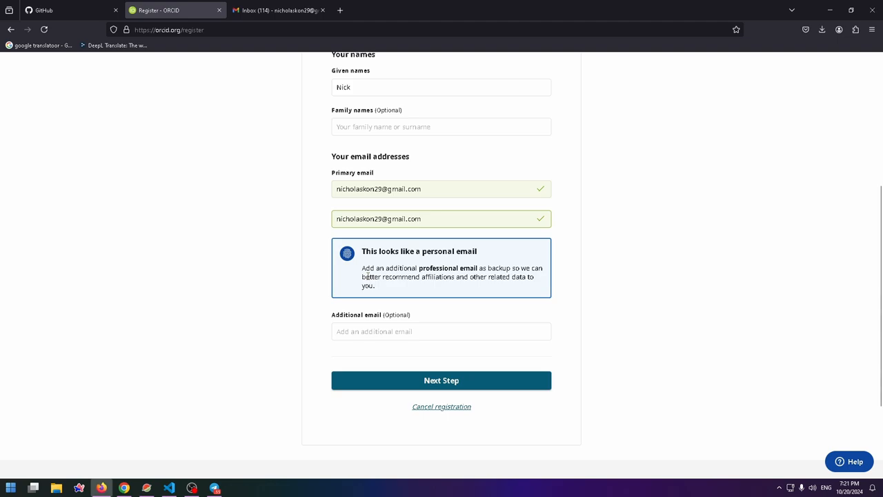
mouse_move(379, 286)
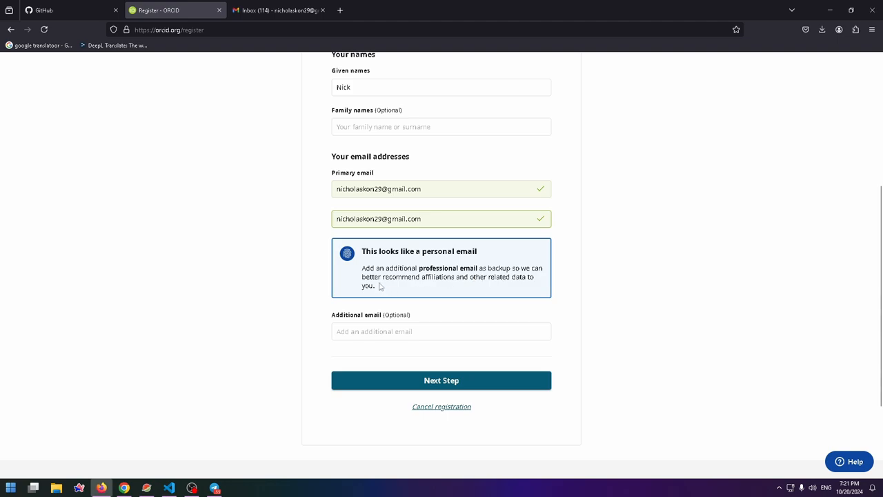
click(441, 380)
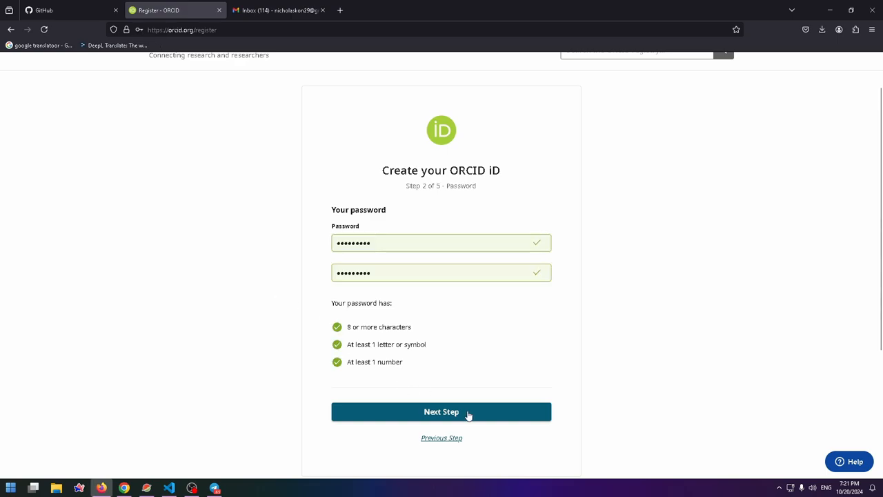
Enter current employment: UNSA, School department, CEO, starting 2024/02
click(441, 411)
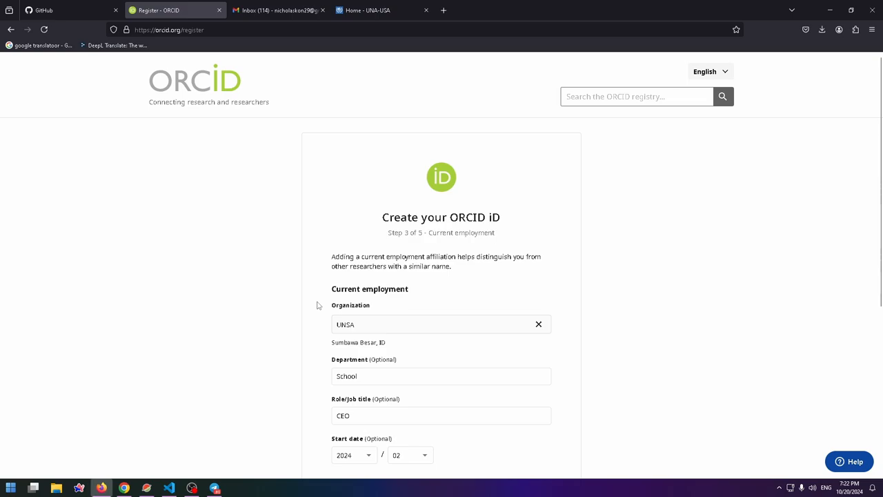
scroll(down, 3)
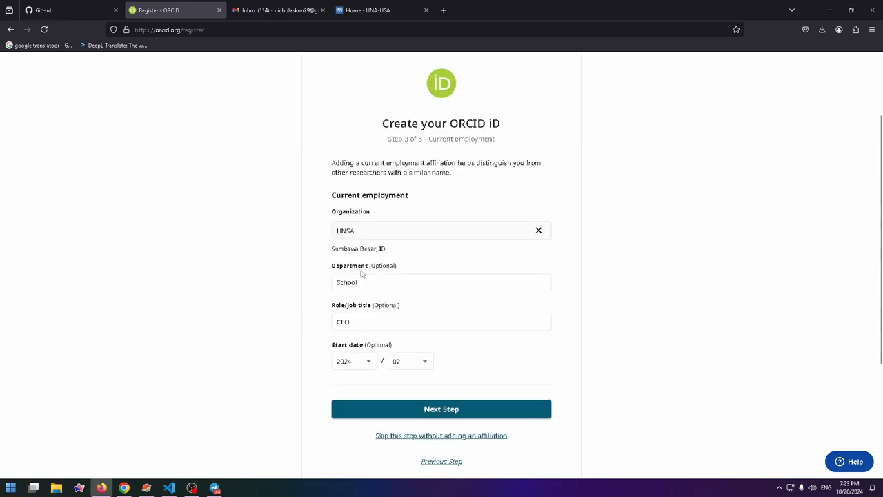
click(442, 282)
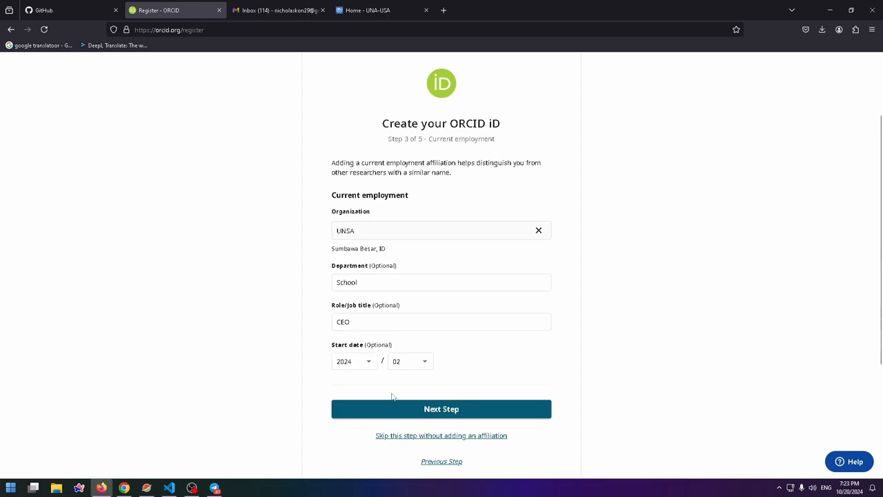
Set the default visibility for new record items to 'Only me'
click(441, 409)
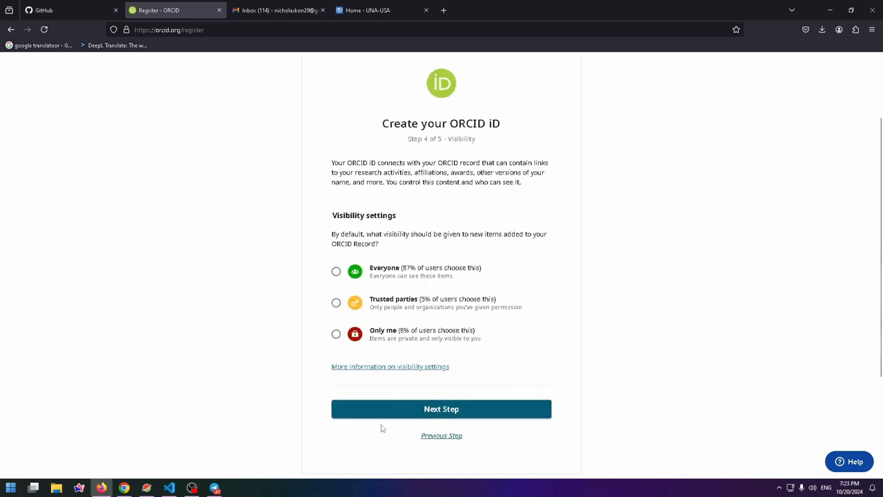
click(336, 271)
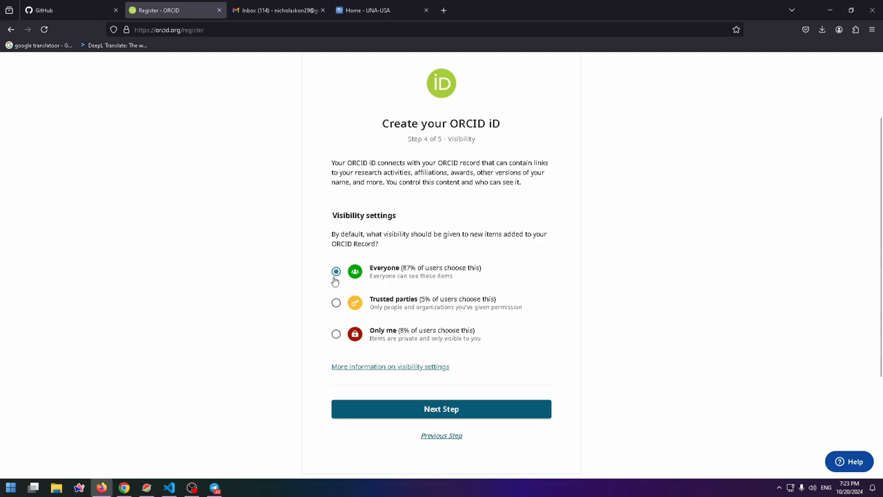
mouse_move(338, 214)
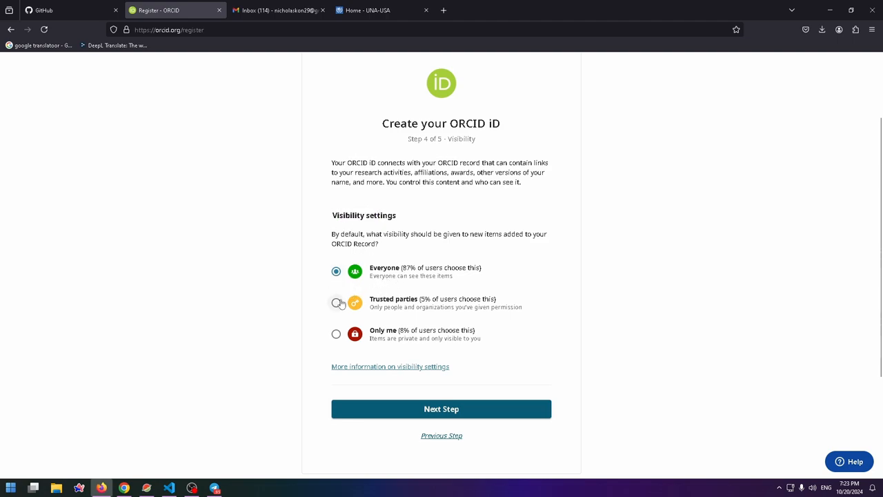
click(336, 302)
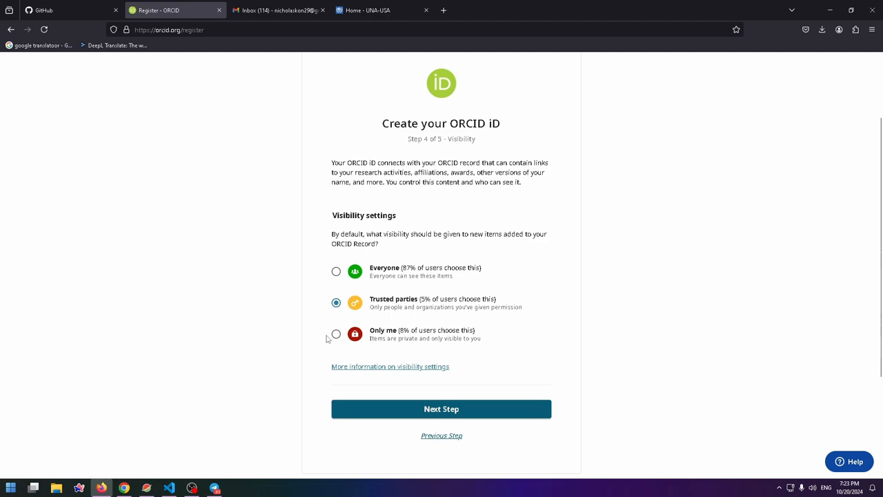
click(336, 334)
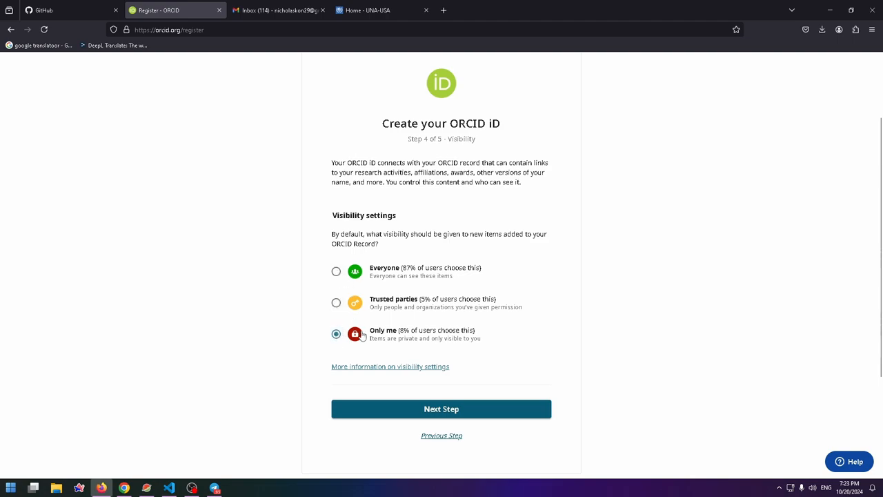
Accept the tips email and terms, pass the robot check, and complete registration
click(441, 408)
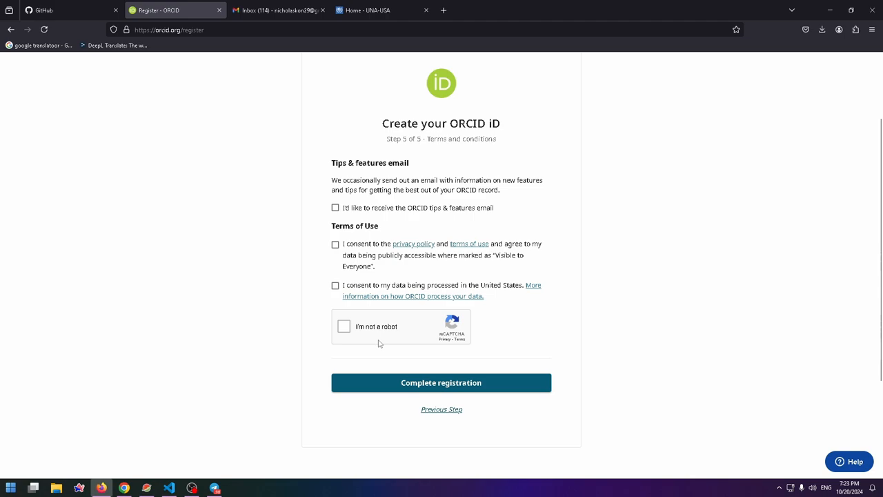
click(336, 285)
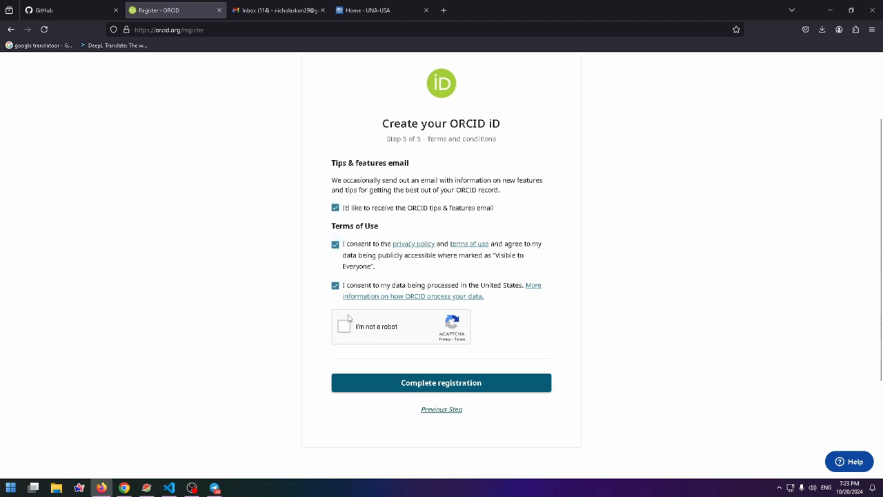
click(344, 326)
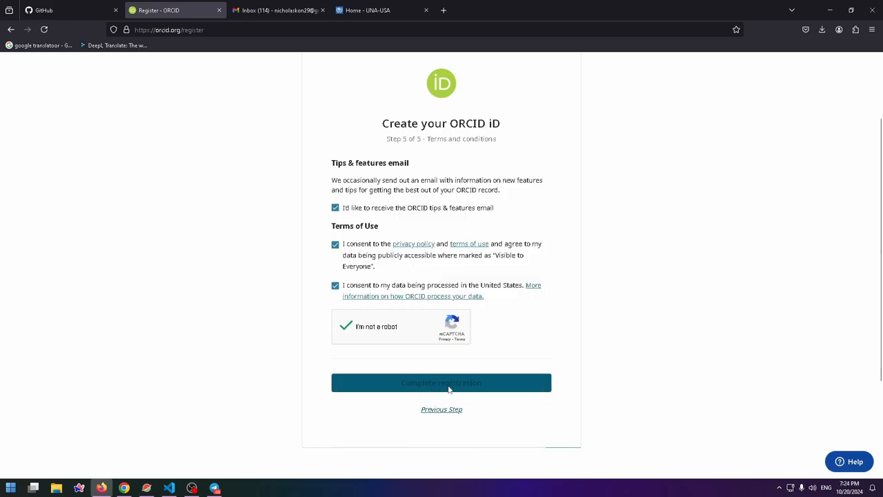
click(441, 382)
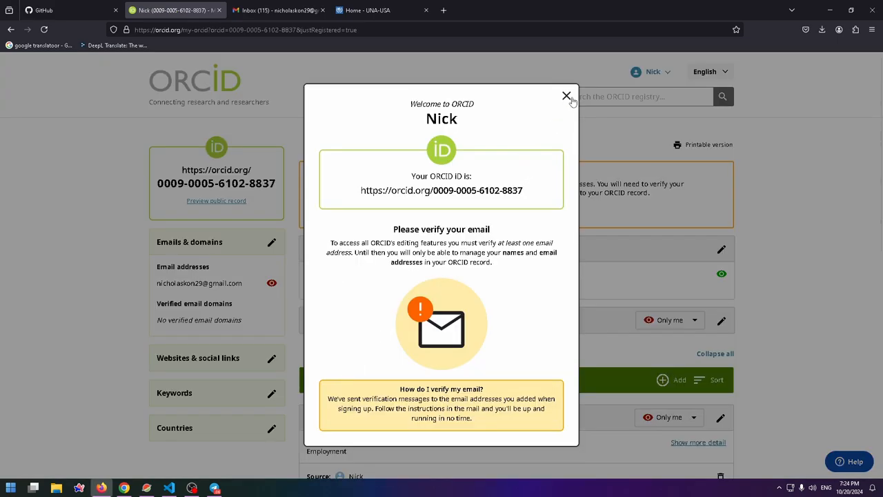
Close the welcome message and review the record page's iD, name and UNSA employment
click(566, 95)
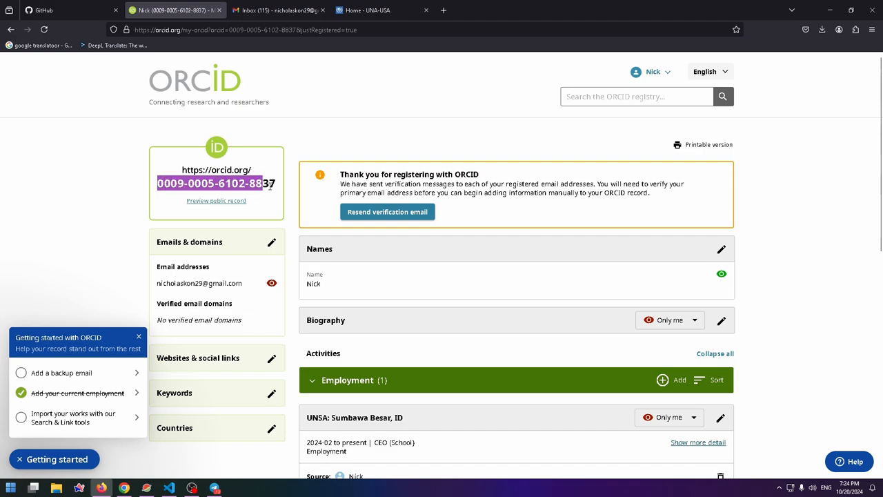
scroll(down, 3)
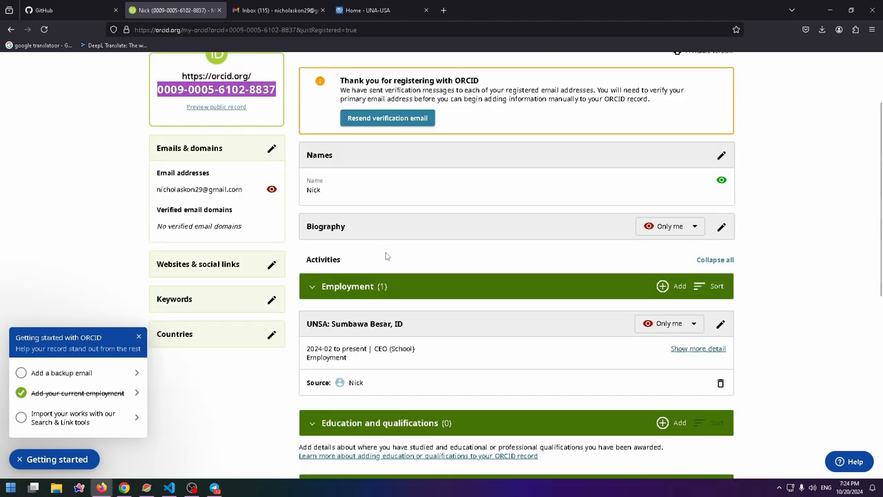
scroll(down, 3)
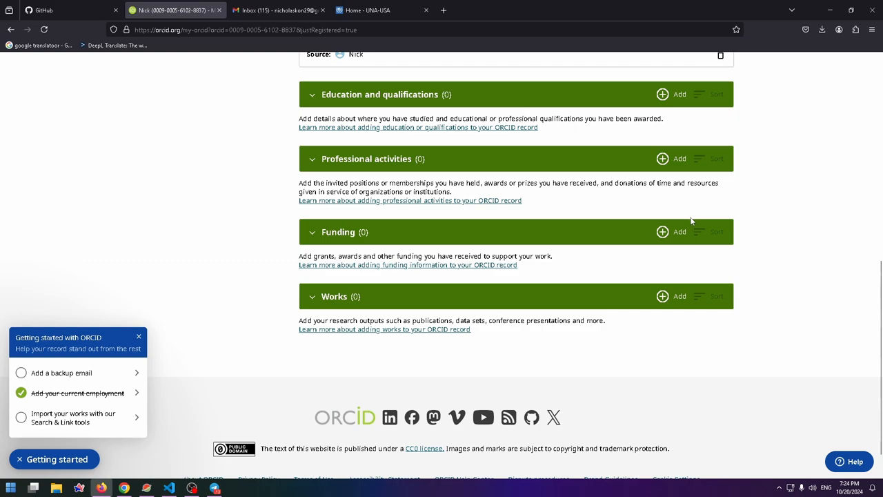
scroll(up, 3)
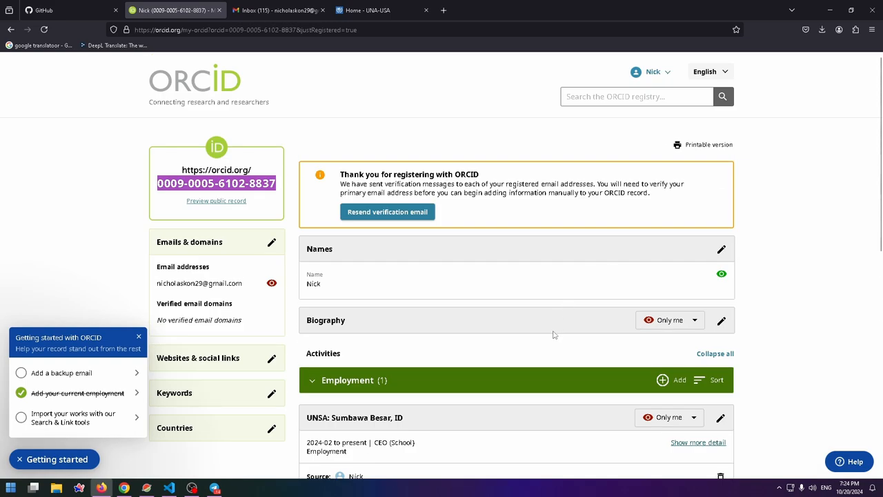